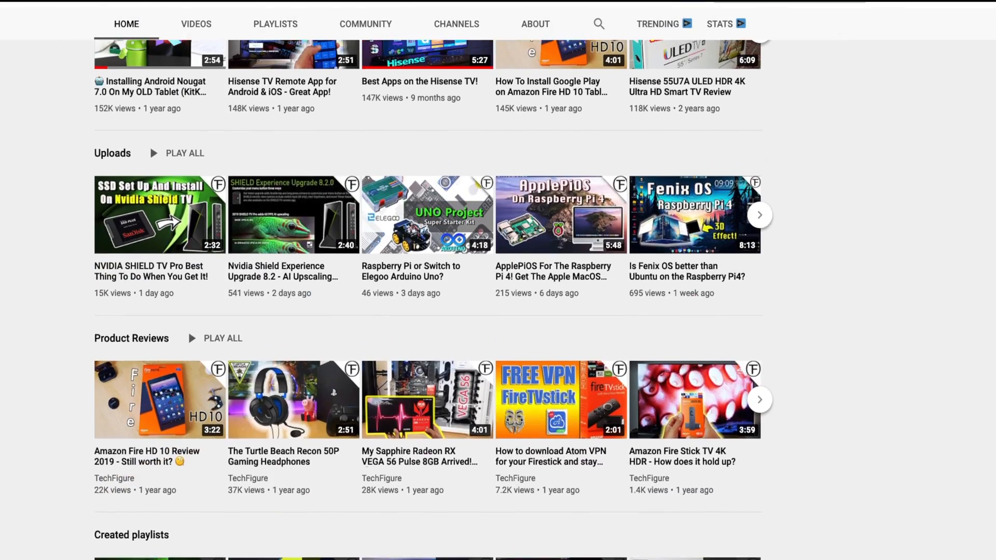
Subscribe to the TechFigure channel while scrolling through the home screen.
scroll("up", 3)
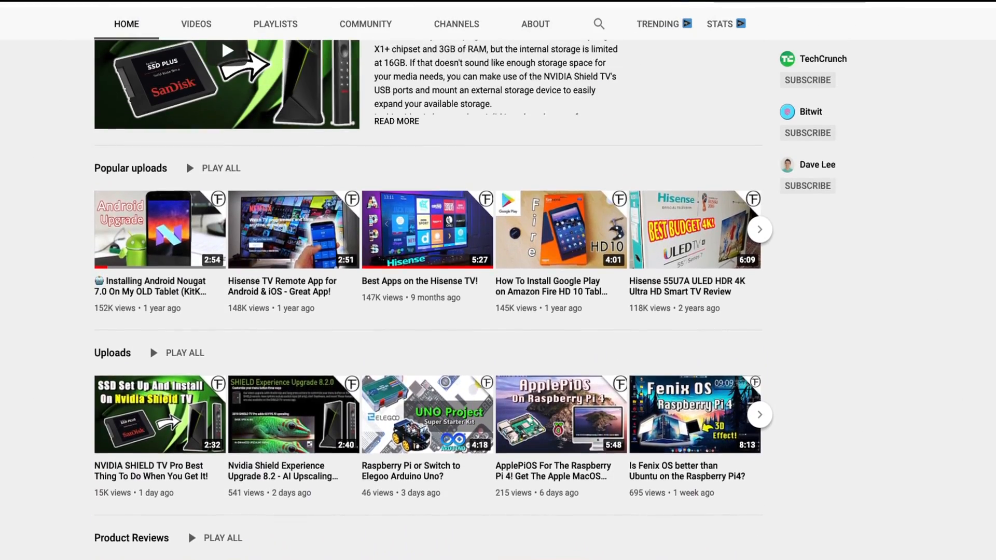
scroll("up", 3)
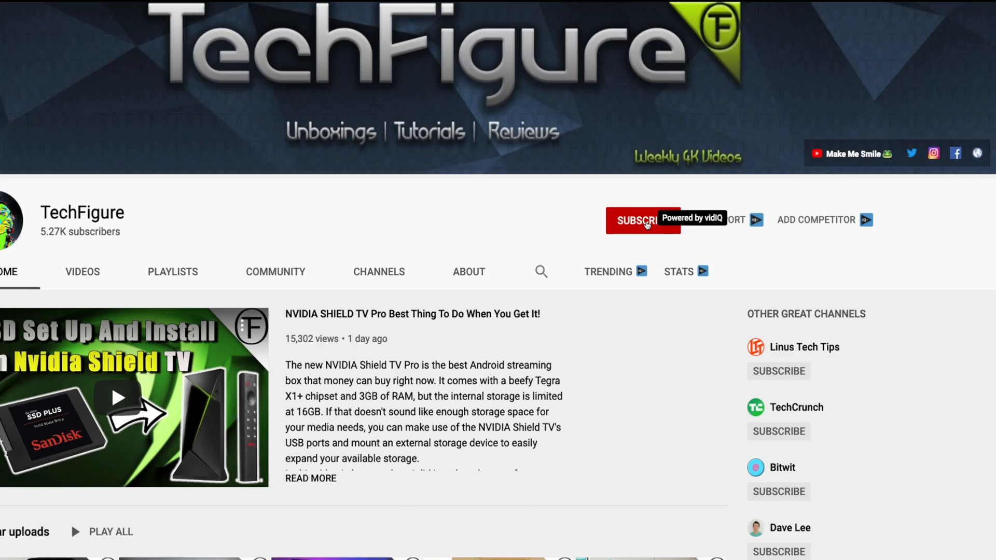
left_click(643, 220)
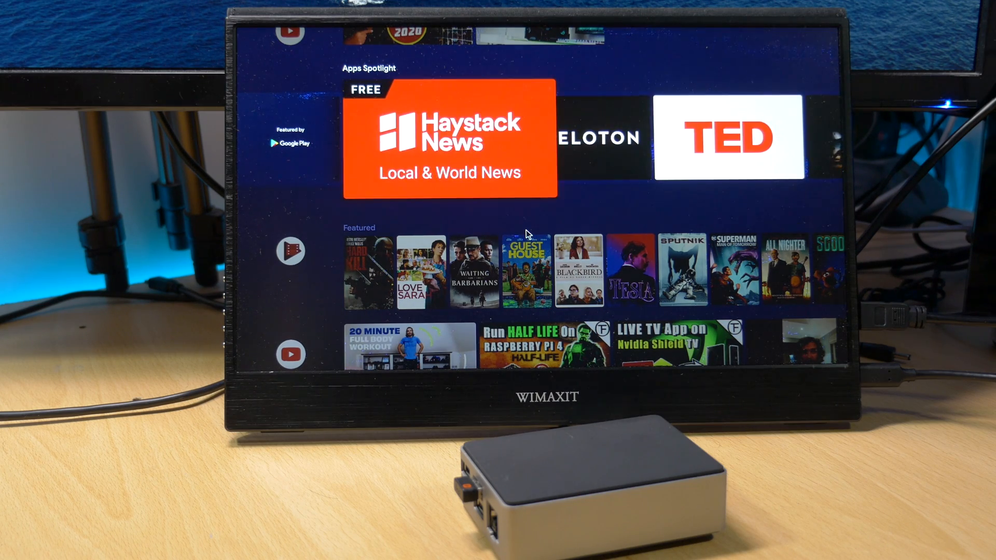
scroll("down", 3)
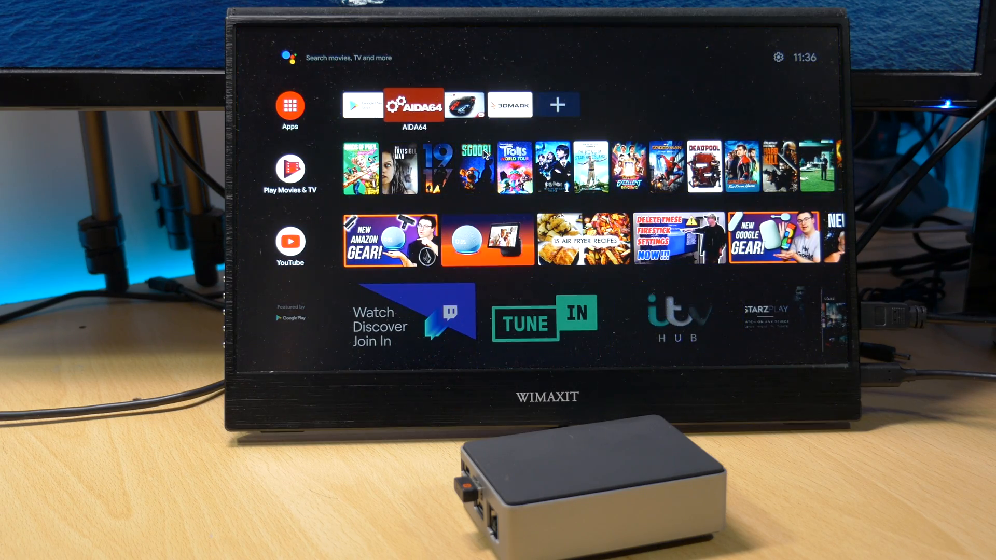
Launch AIDA64 and view the Display and CPU pages, returning to the System overview.
left_click(414, 103)
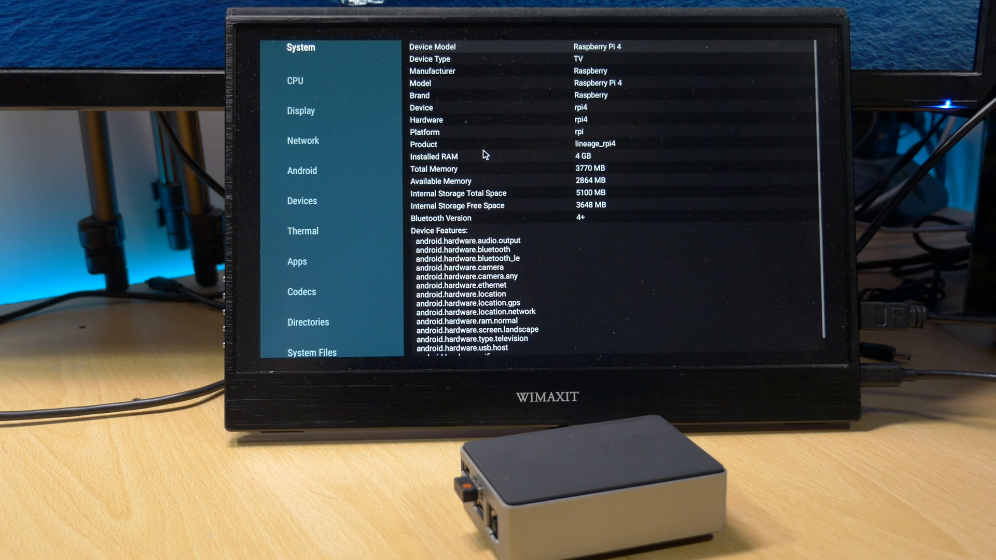
left_click(301, 107)
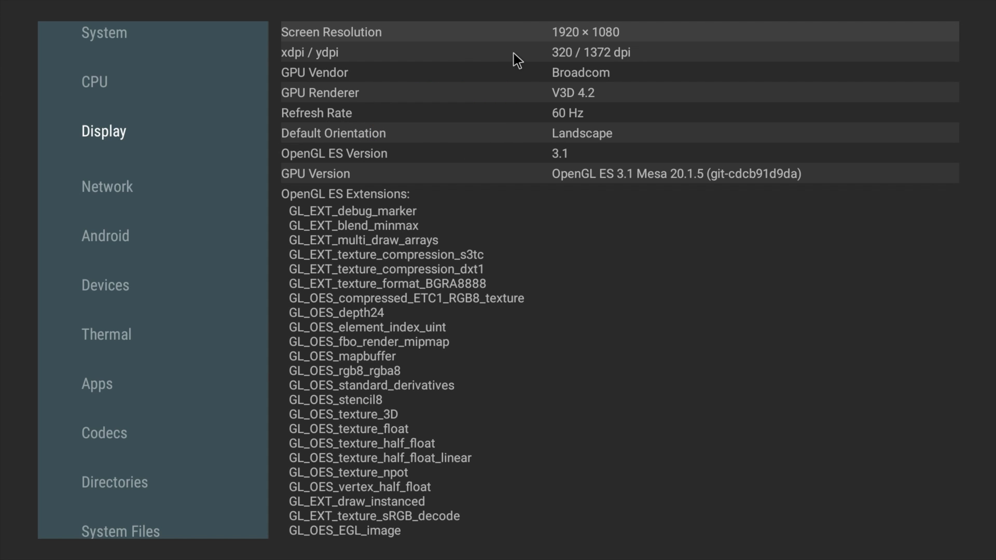
left_click(95, 81)
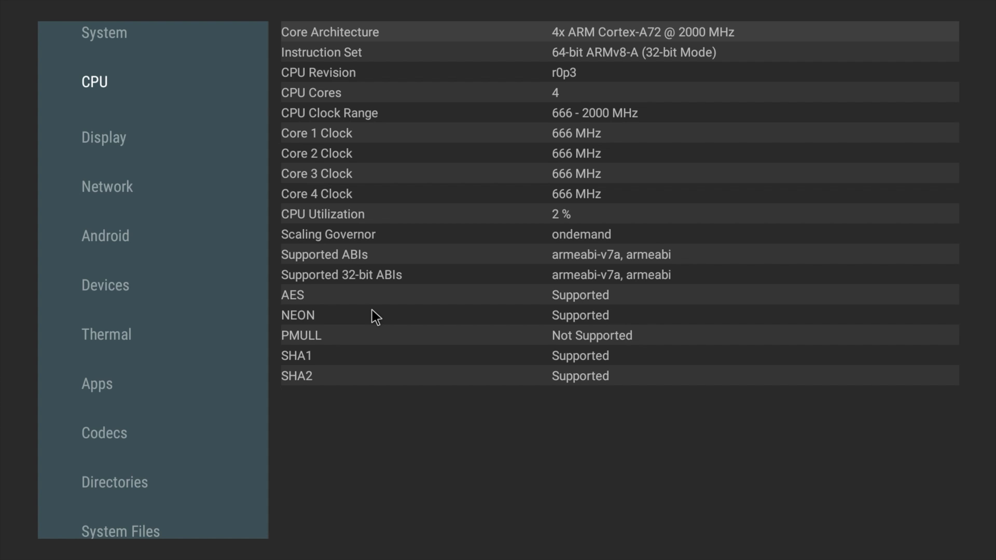
left_click(104, 32)
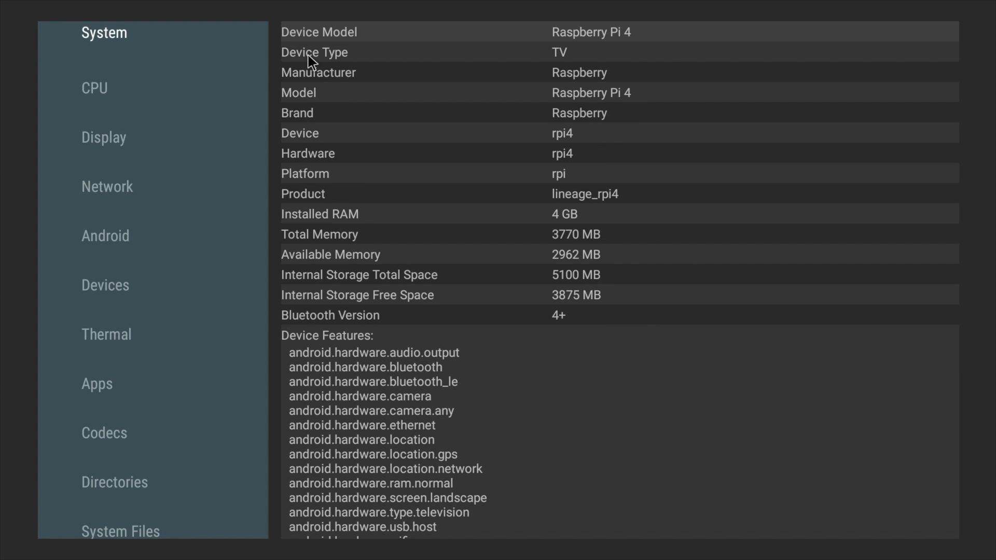
mouse_move(399, 71)
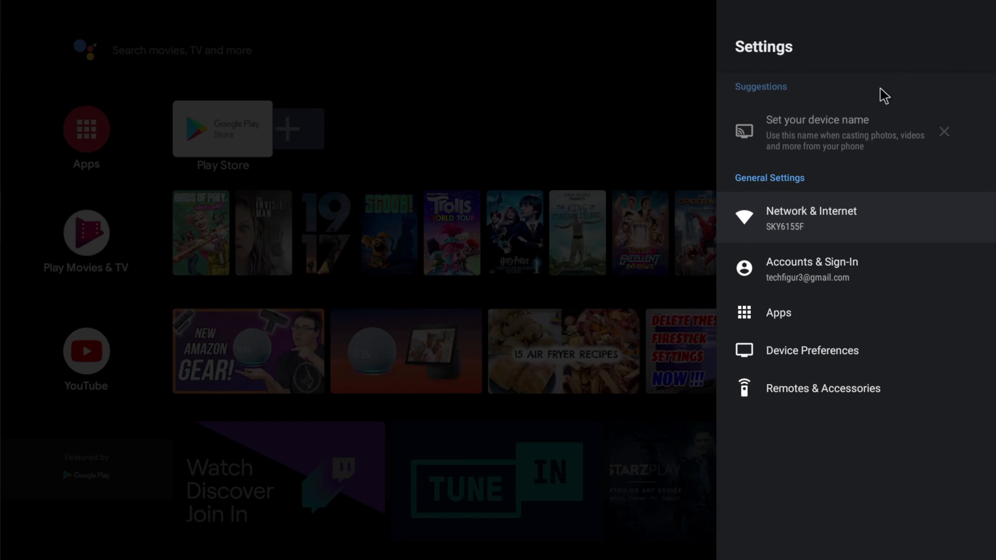
Go to Device Preferences and then About to see the device information.
left_click(811, 350)
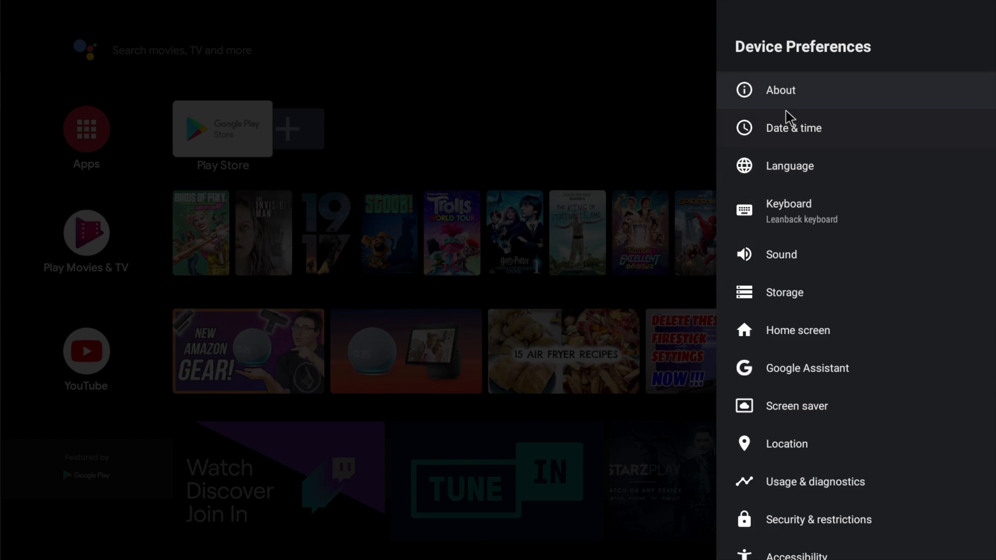
left_click(779, 89)
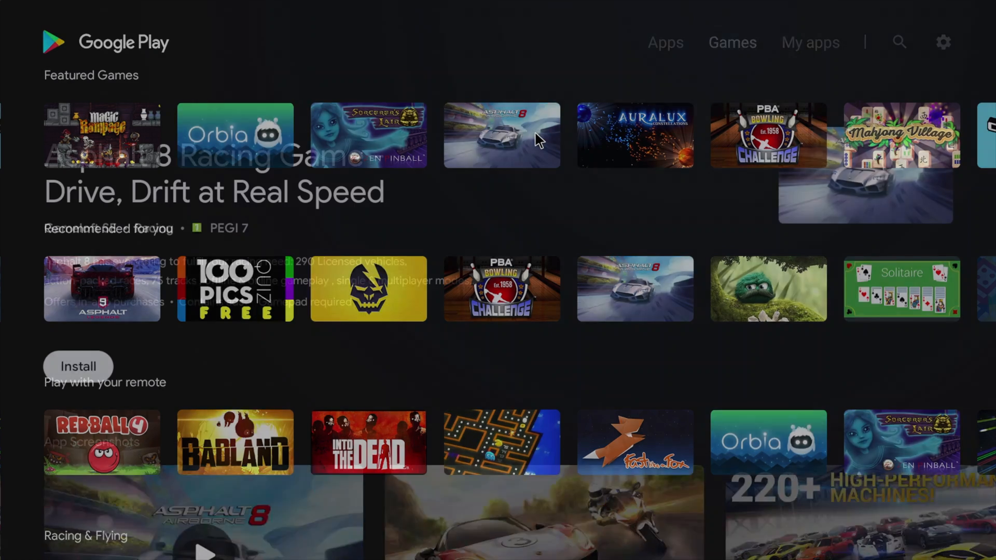
View the Asphalt 8 game page, then start Orbia from its title screen.
left_click(78, 366)
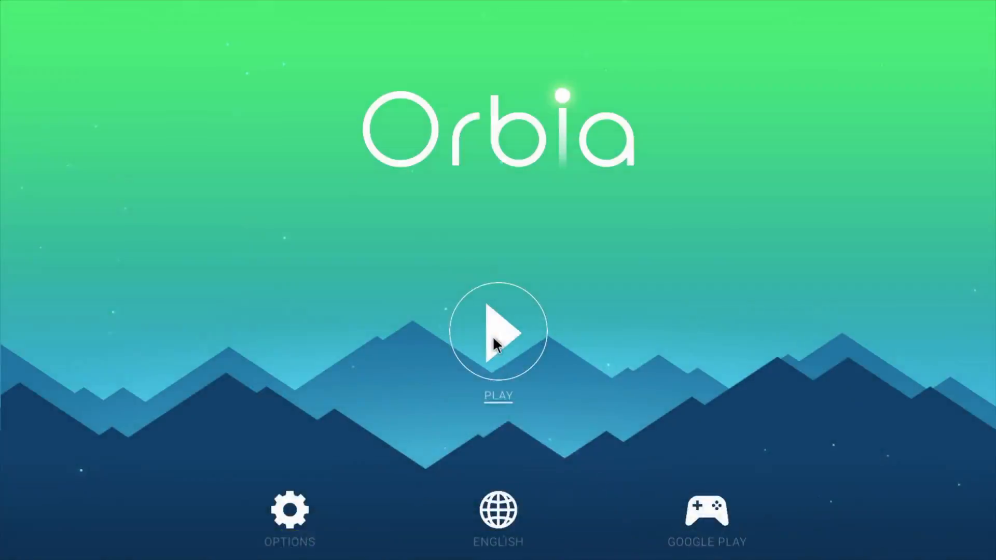
left_click(498, 332)
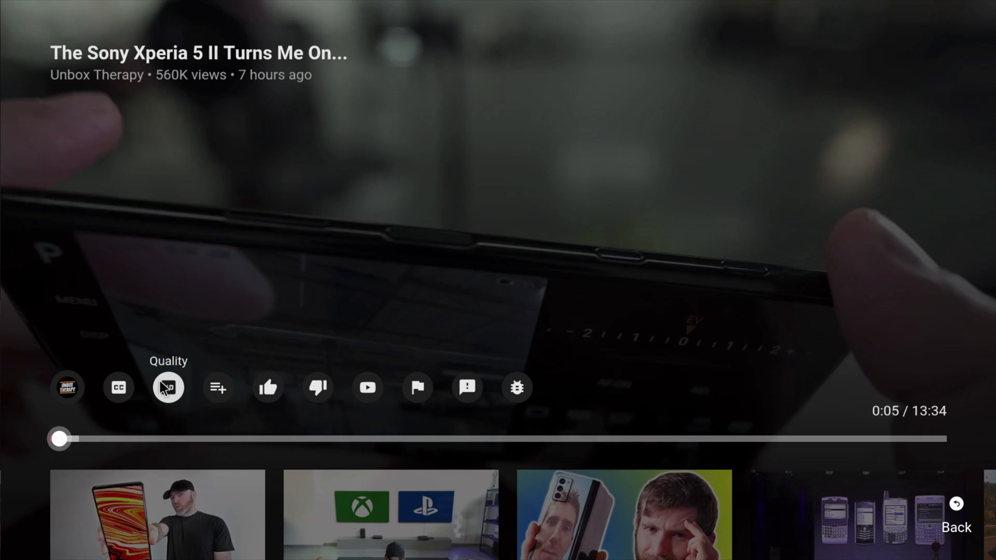
Bring up the video quality options for the Sony Xperia 5 II video.
left_click(168, 387)
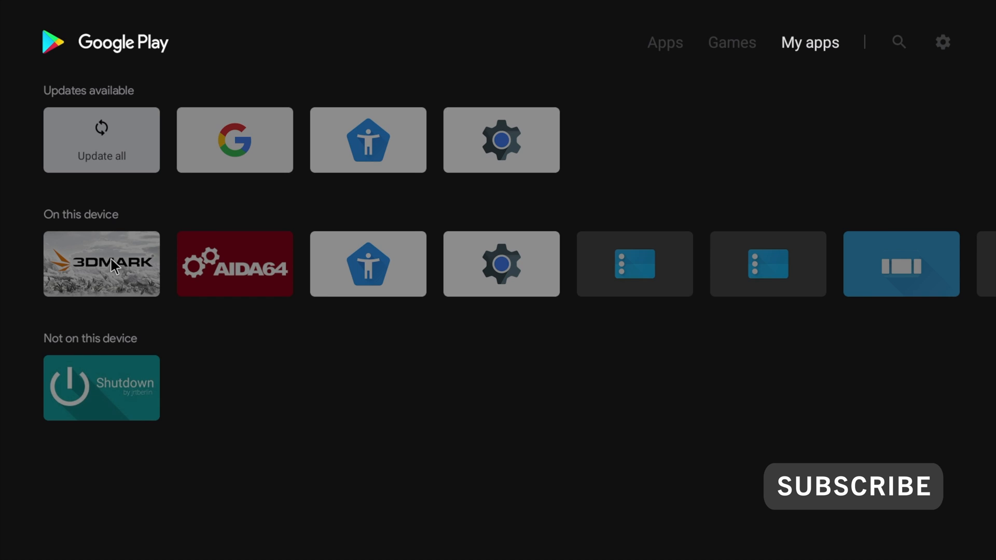
Launch 3DMark from My apps and show its saved results via the menu's My results.
left_click(101, 264)
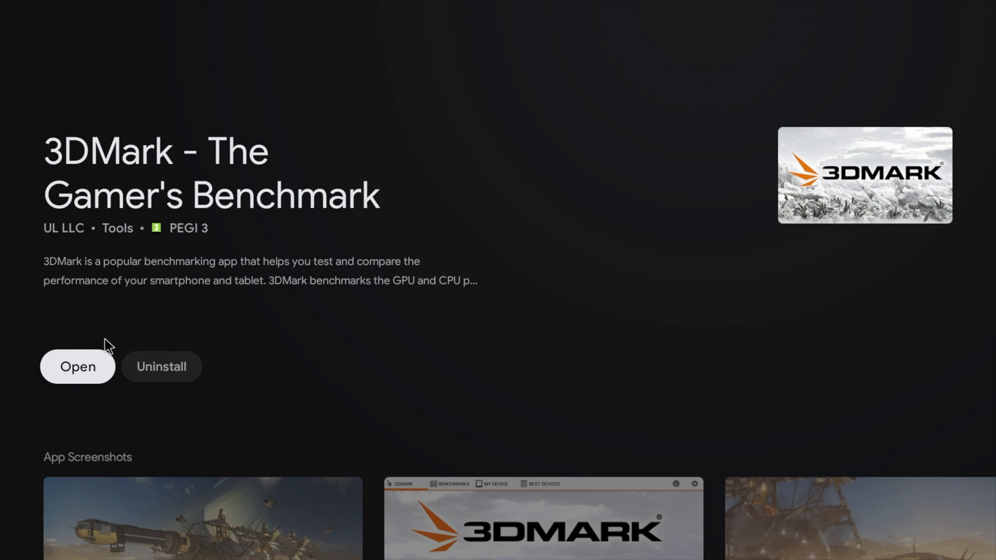
left_click(78, 366)
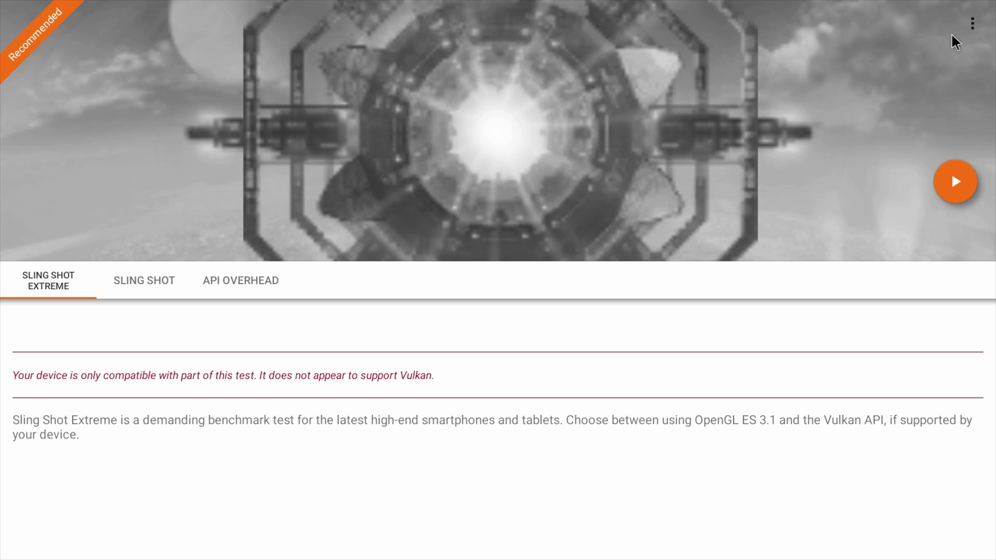
left_click(973, 23)
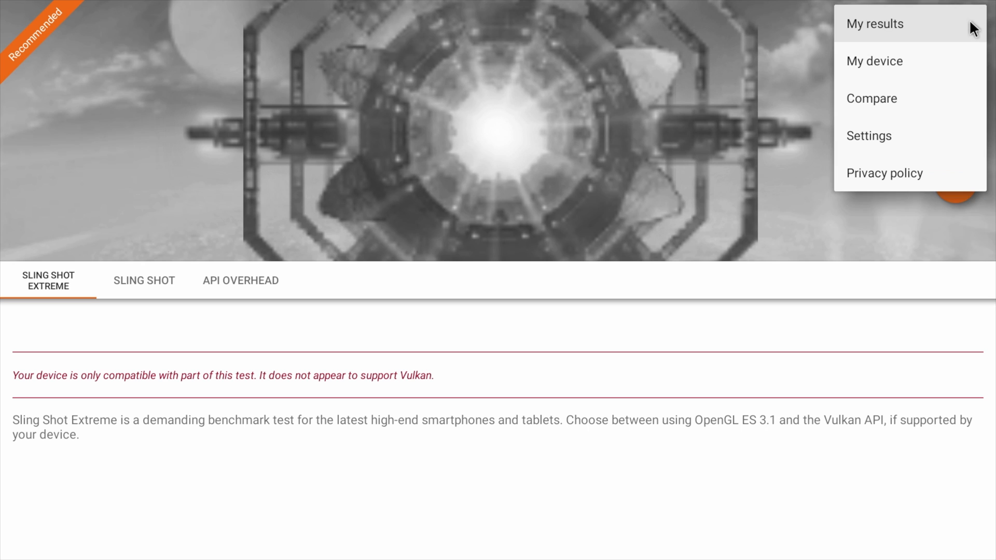
left_click(875, 24)
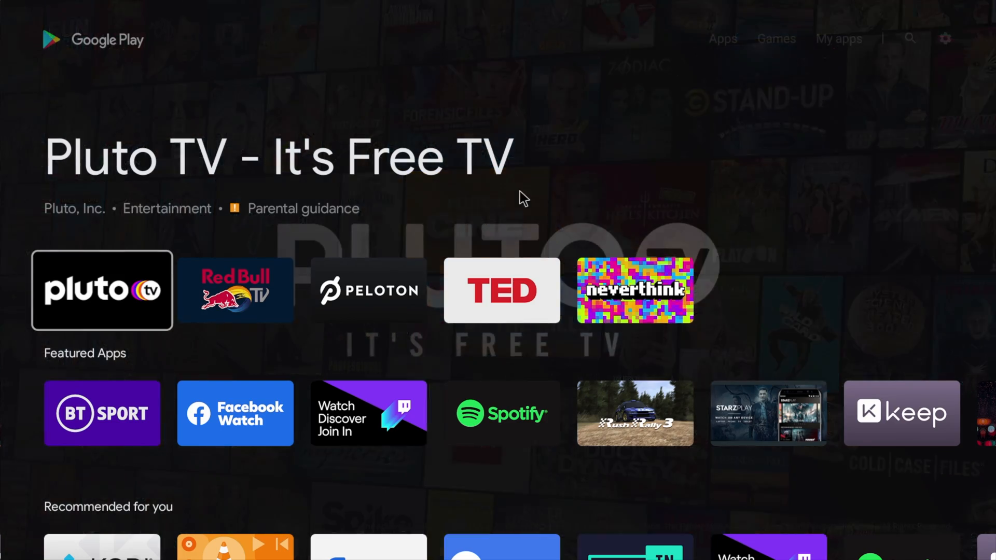
scroll("down", 3)
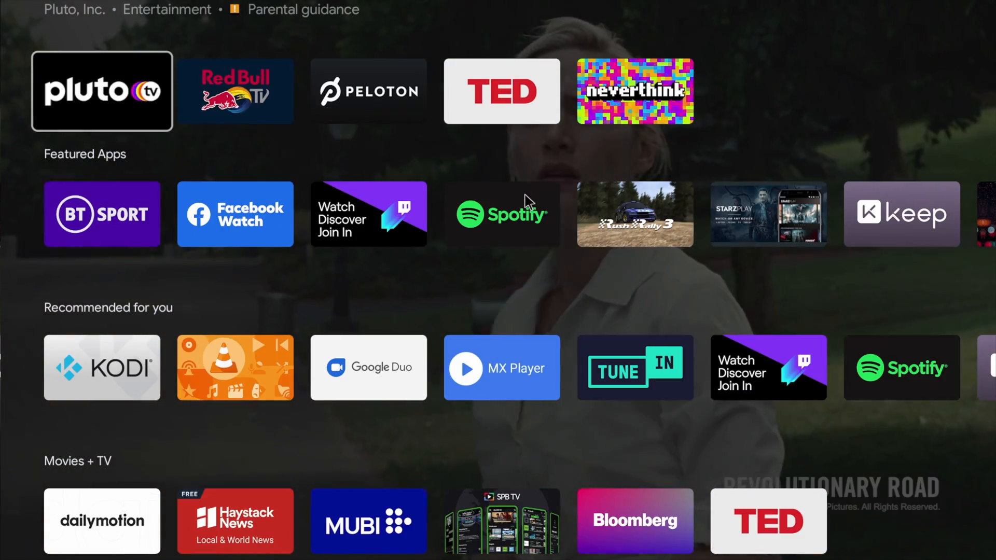
scroll("down", 3)
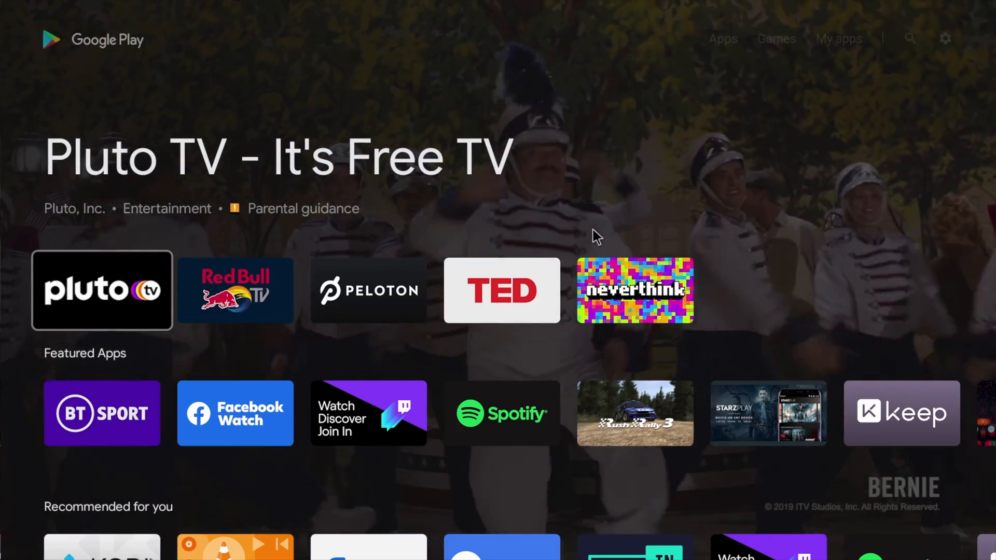
scroll("down", 3)
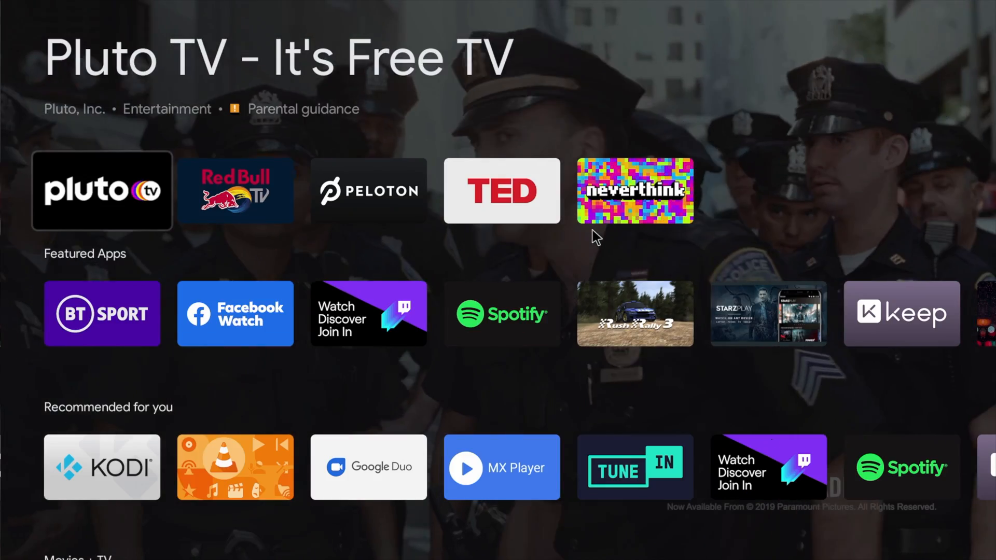